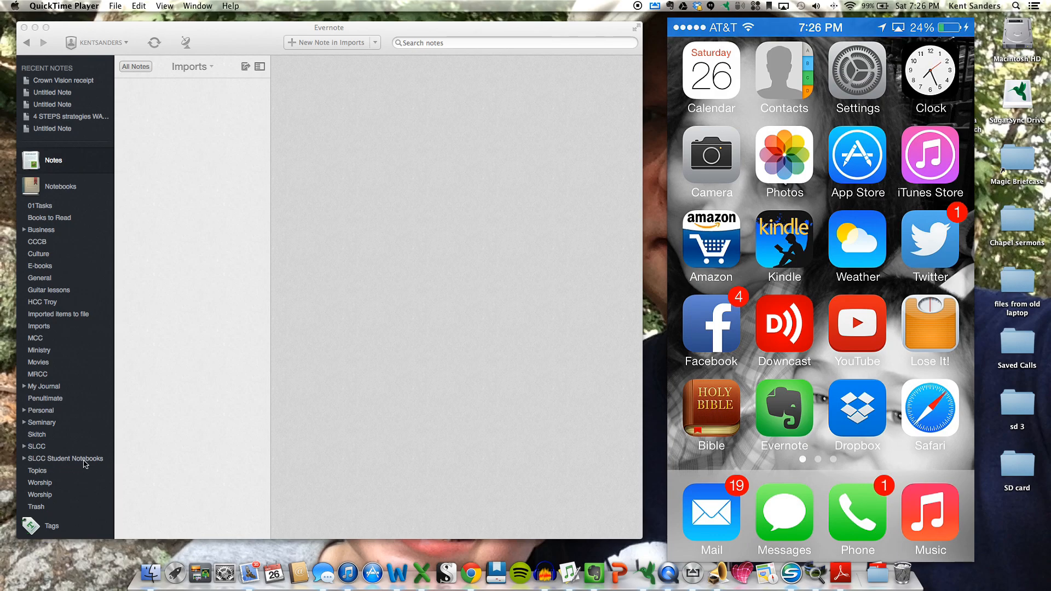
mouse_move(219, 63)
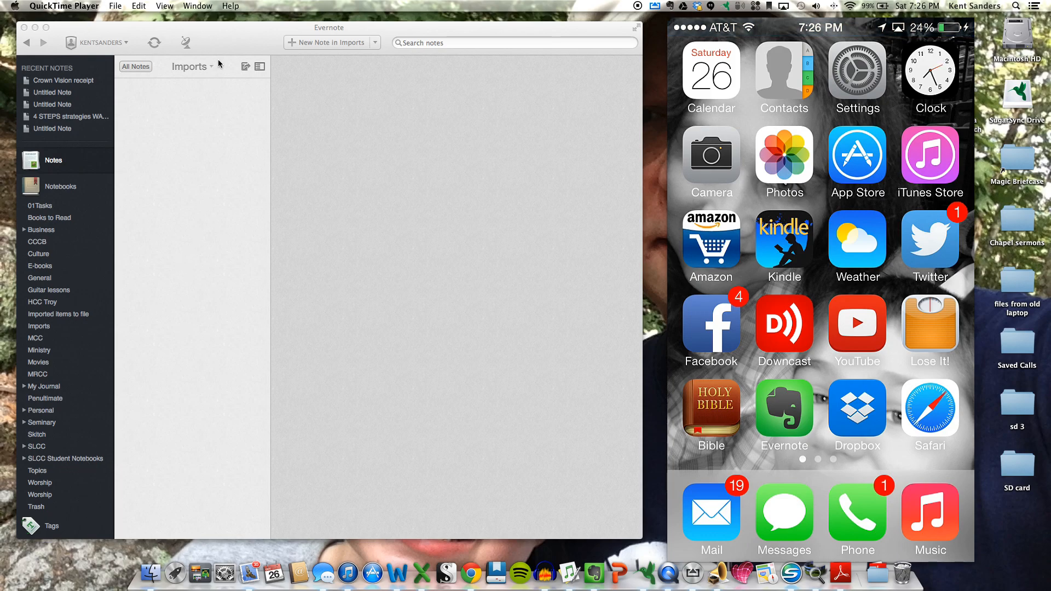
mouse_move(166, 170)
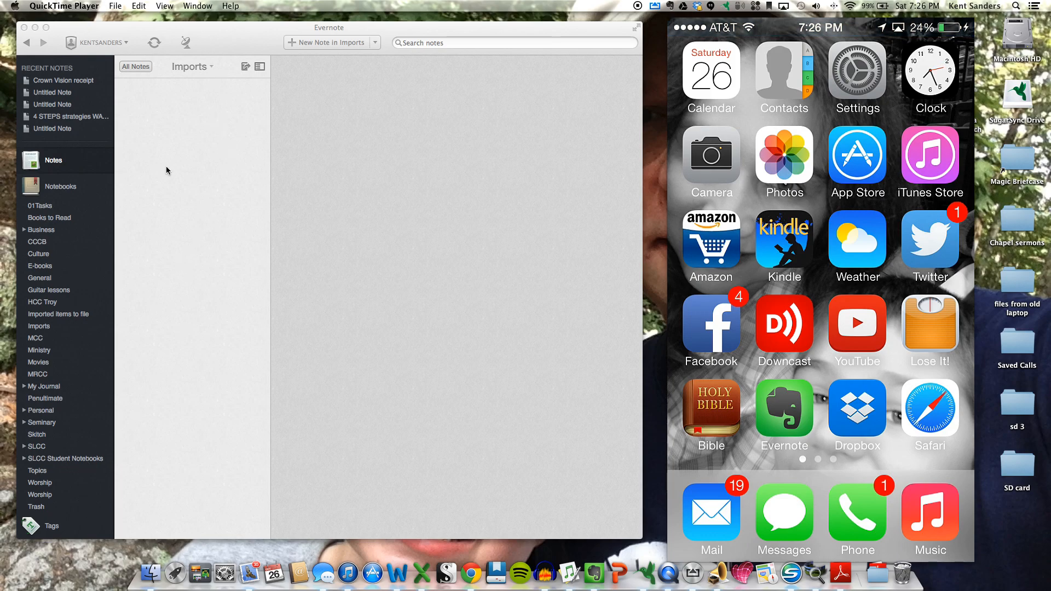
mouse_move(62, 323)
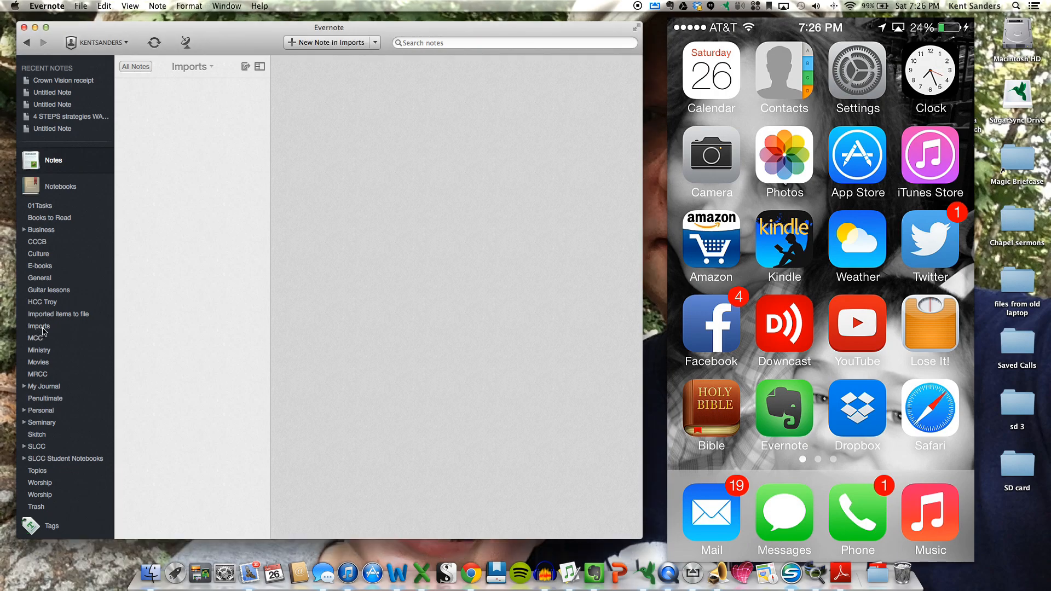
Step: Import the card, legal pad and typed sheet scans into Imports, then view the business card note
right_click(39, 326)
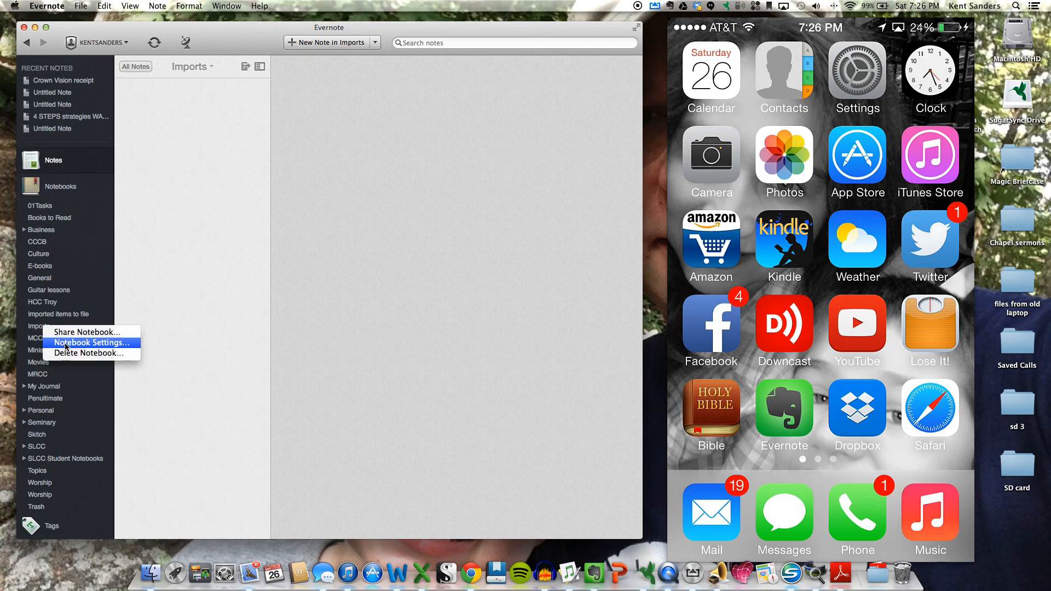
click(92, 343)
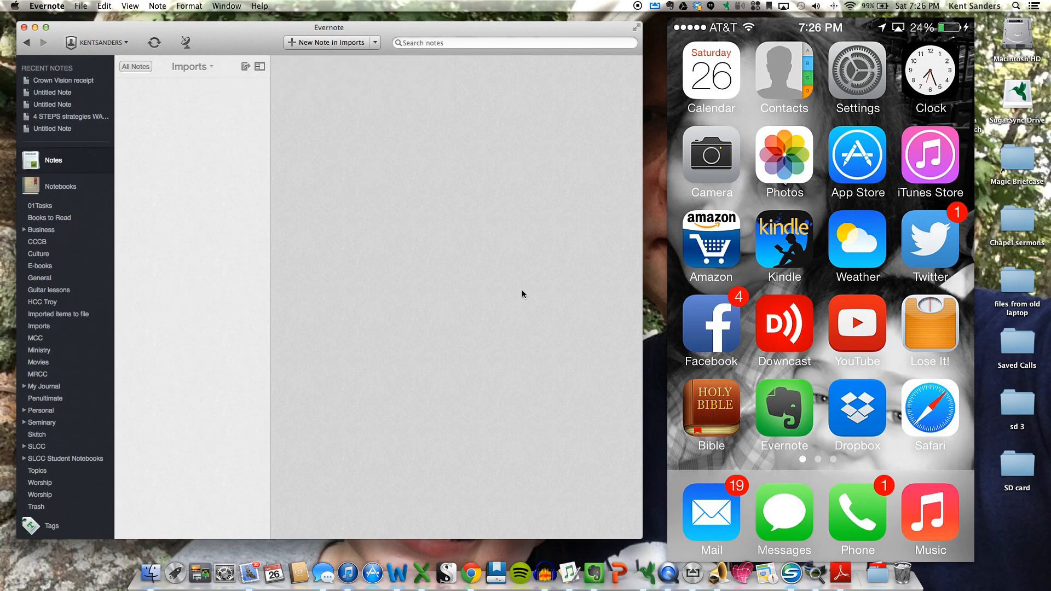
mouse_move(834, 231)
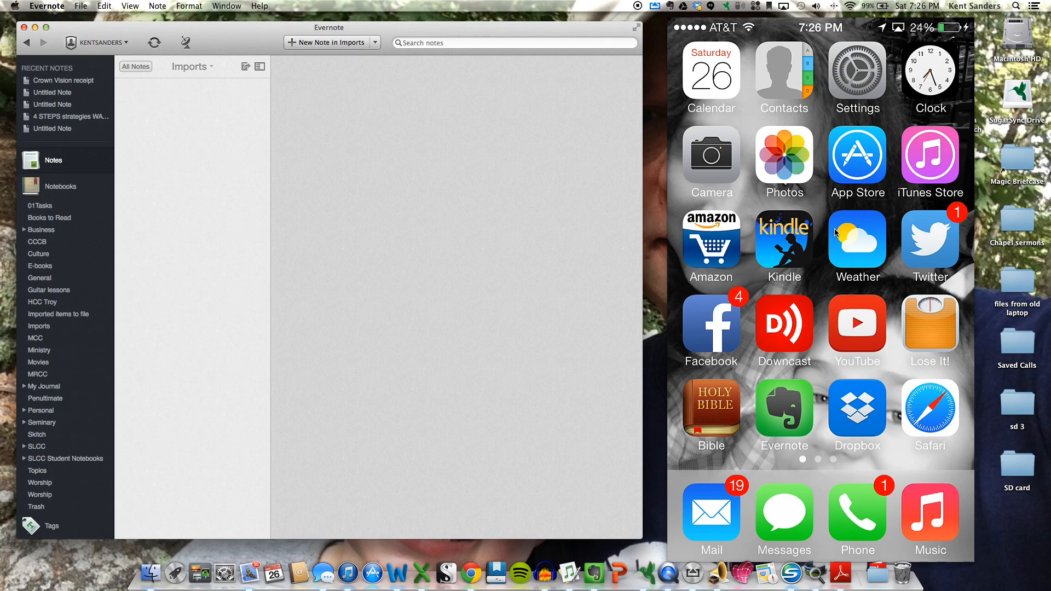
mouse_move(798, 195)
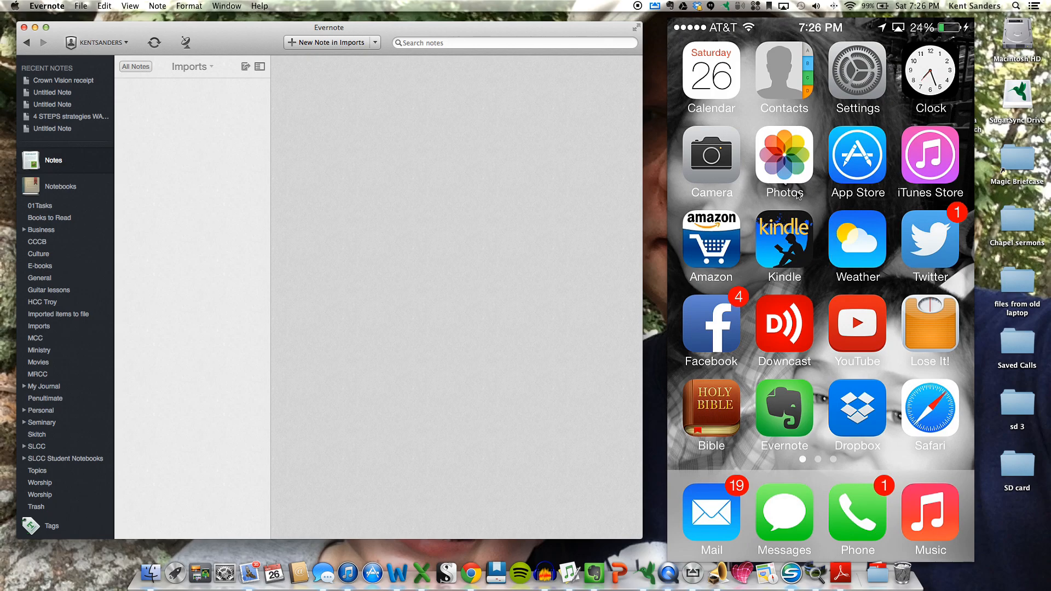
mouse_move(839, 301)
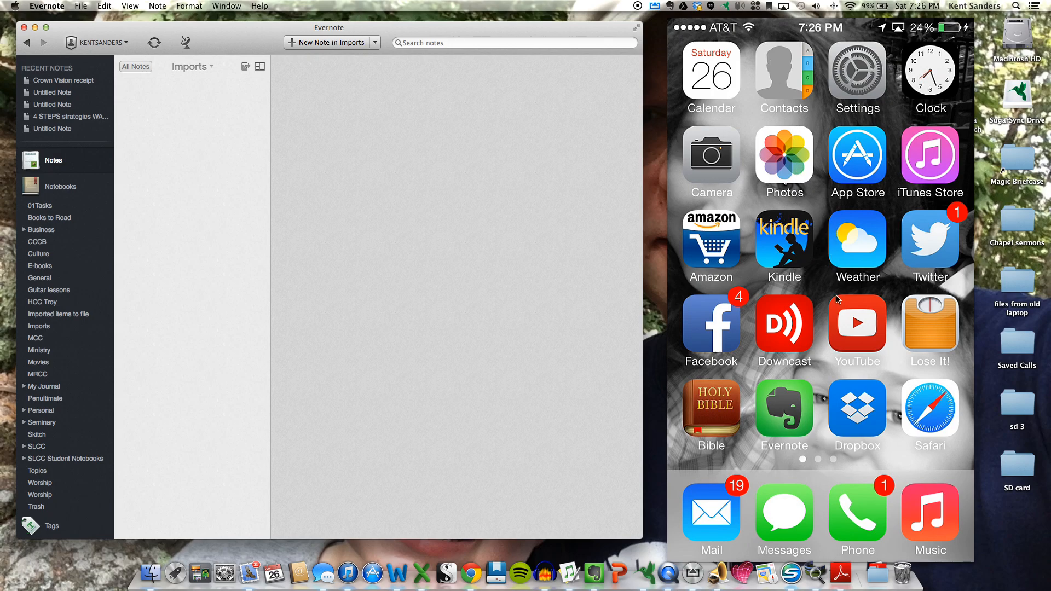
mouse_move(834, 280)
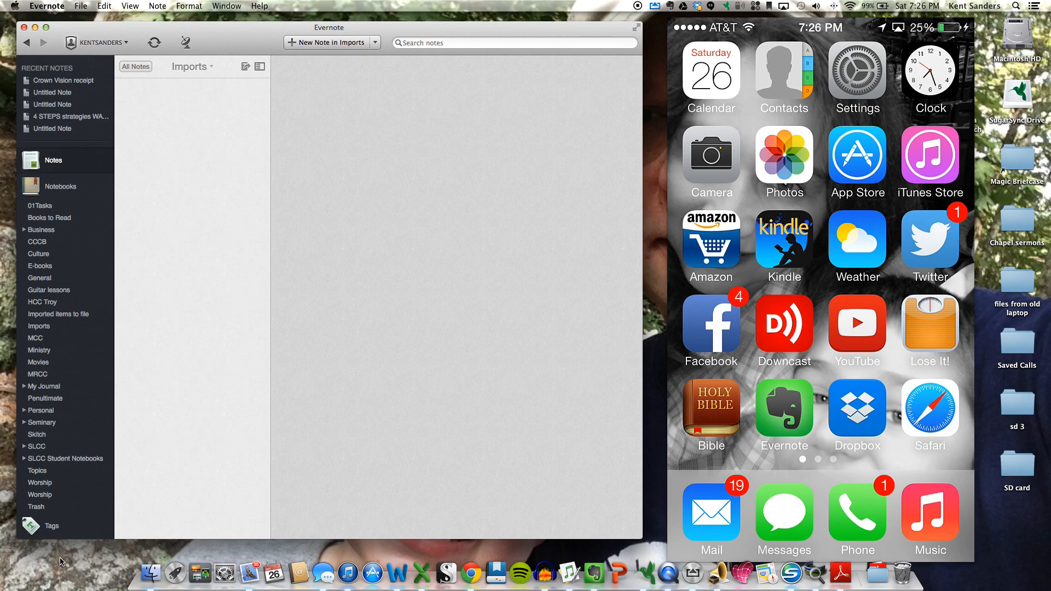
click(711, 163)
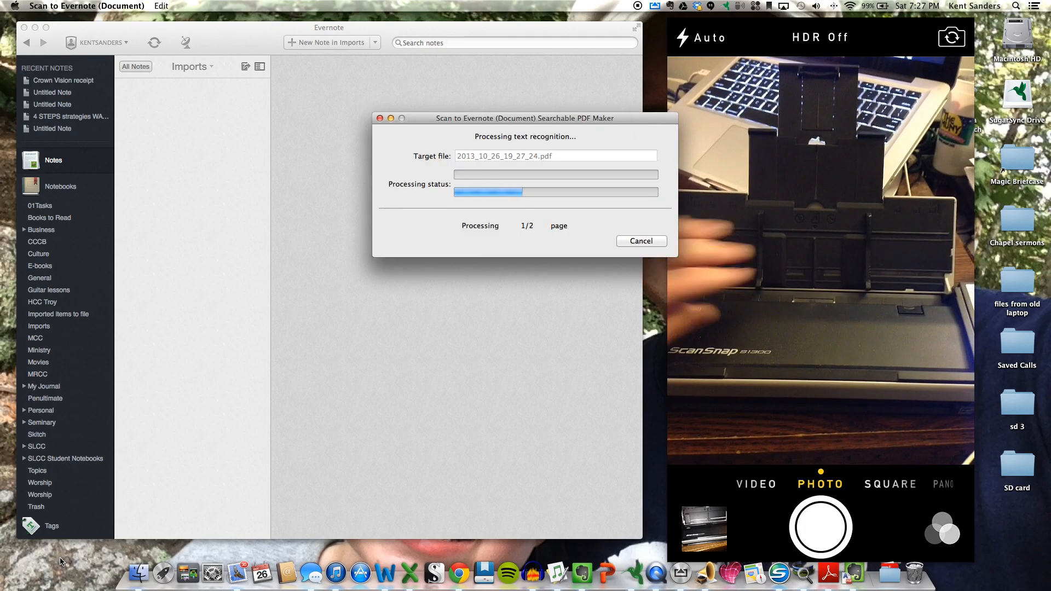
click(641, 241)
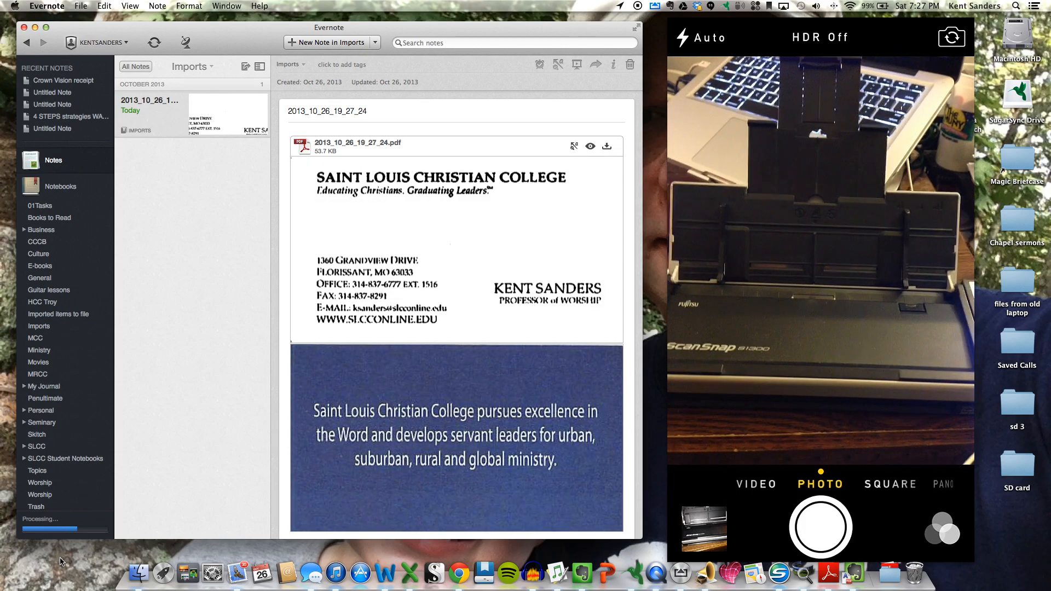
click(820, 260)
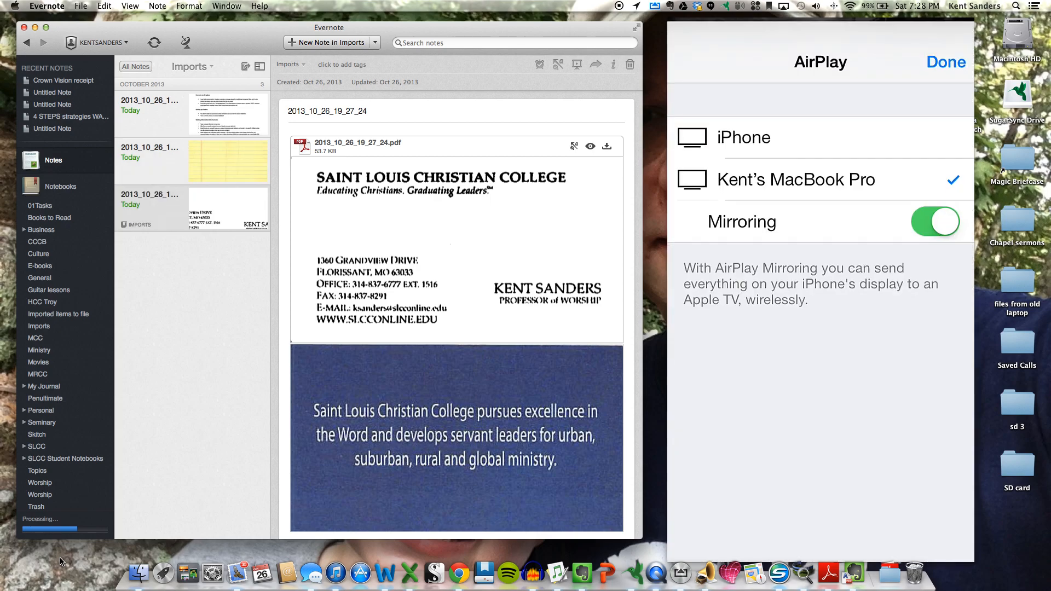
Step: Preview the business card note, then scroll through the scanned legal pad note
click(946, 62)
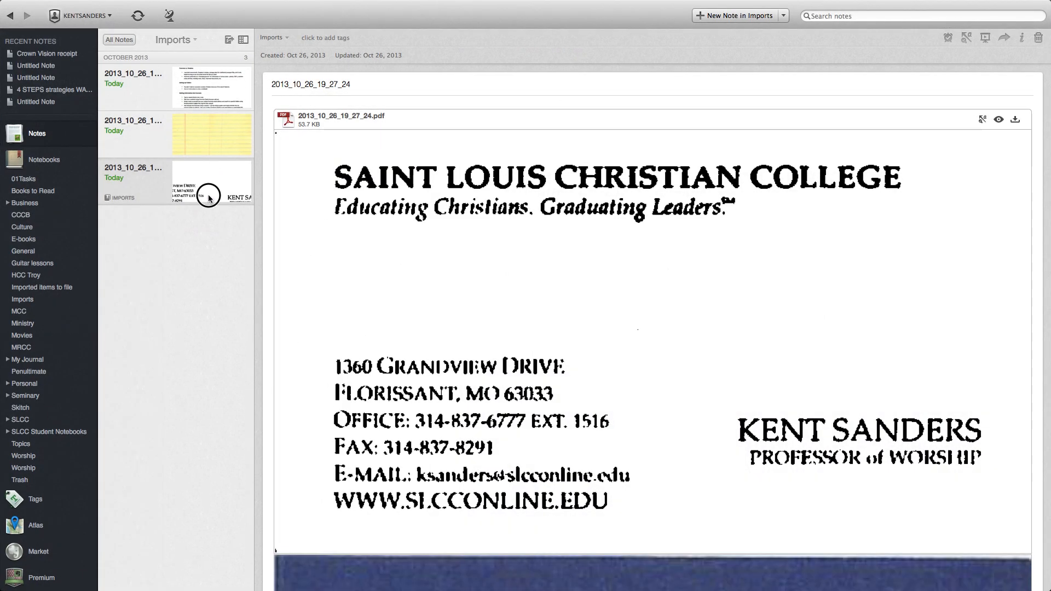
scroll(down, 3)
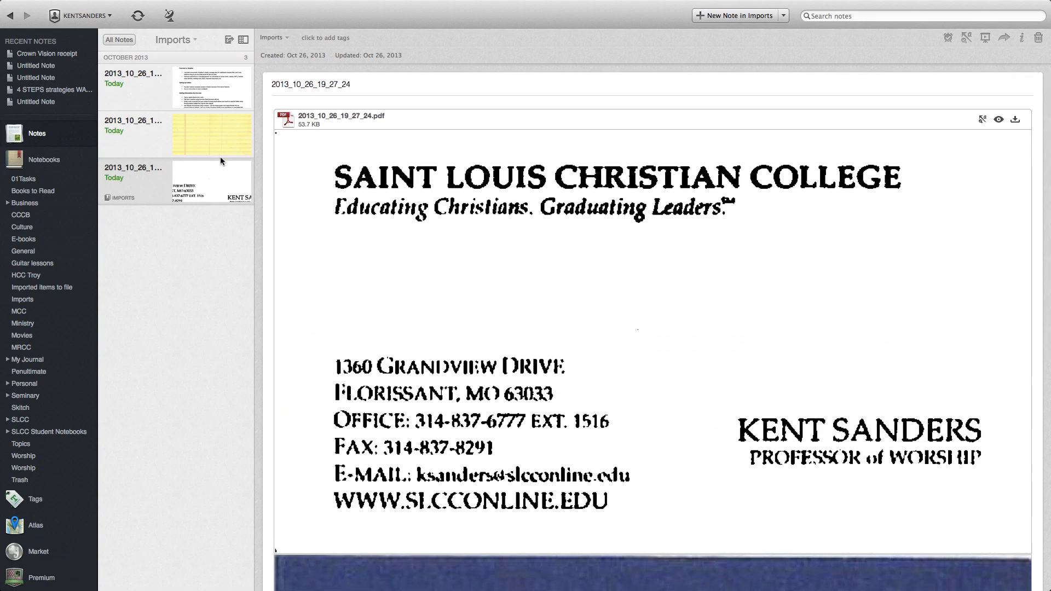
click(211, 134)
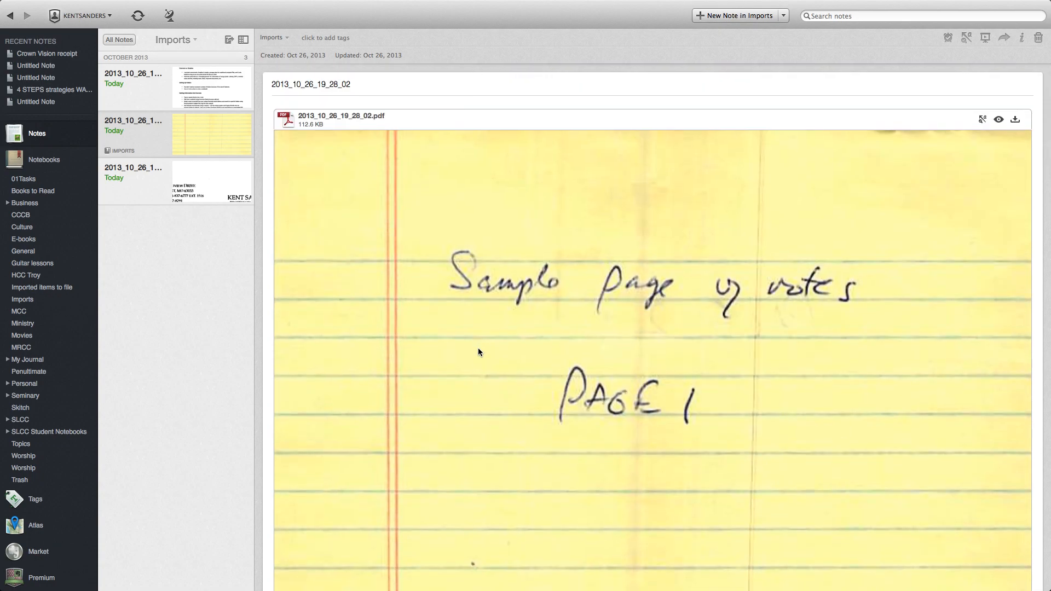
scroll(down, 3)
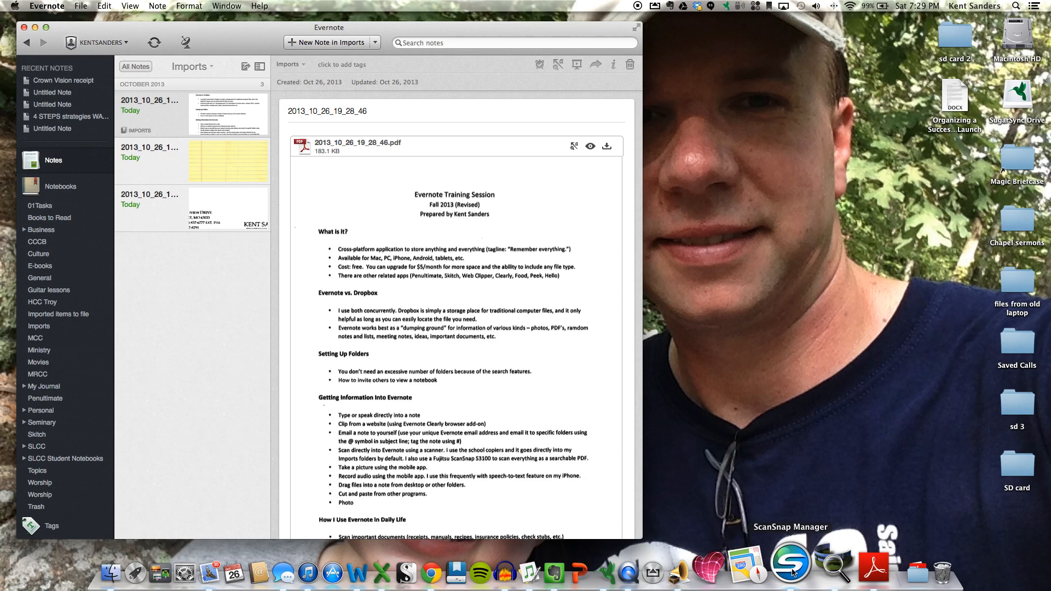
Step: Show ScanSnap Manager's scan profile list from its dock icon
click(791, 558)
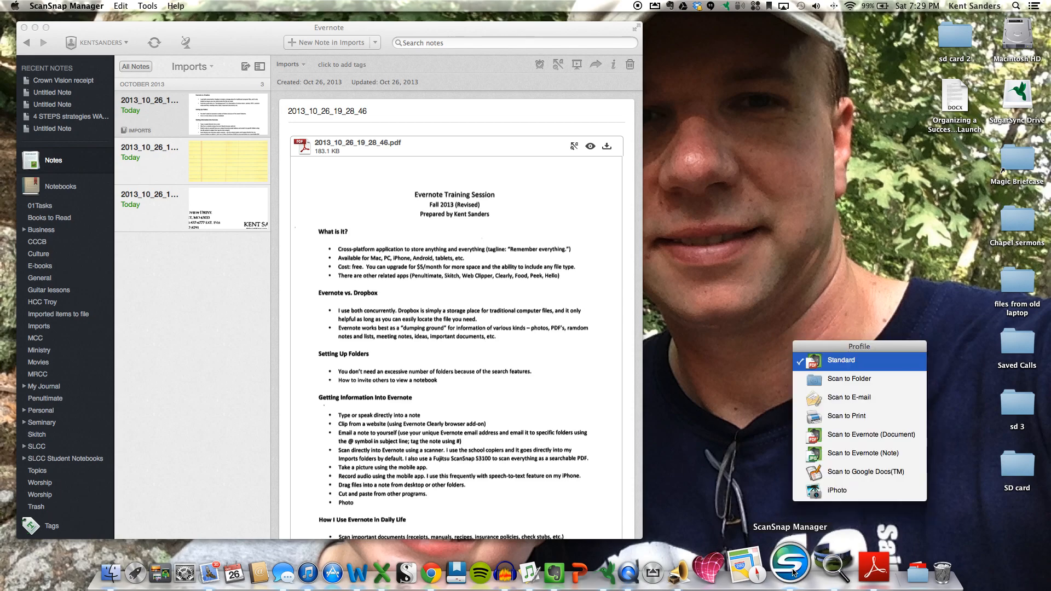
mouse_move(861, 473)
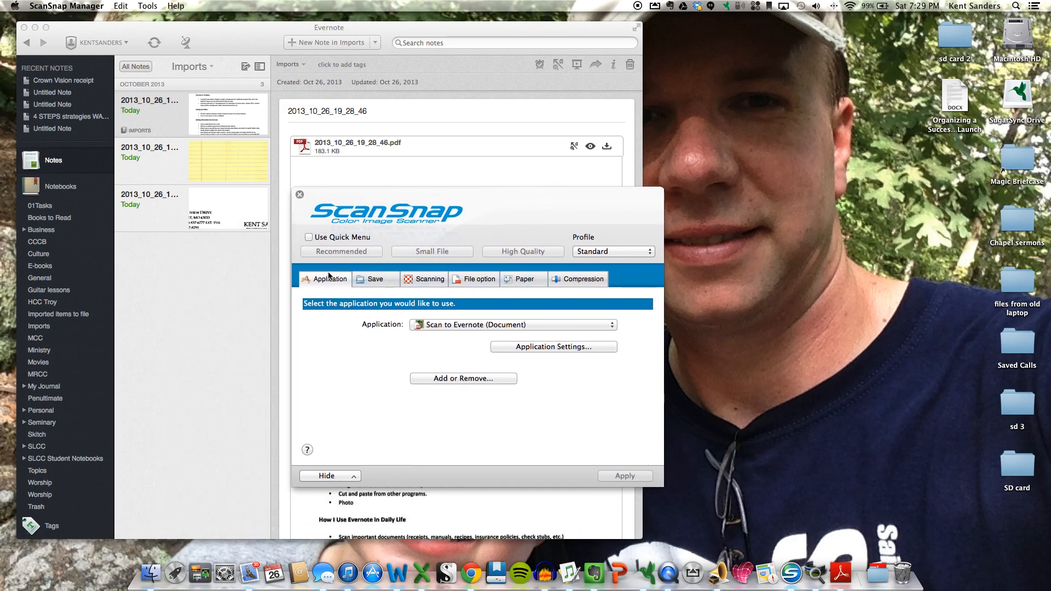
mouse_move(389, 327)
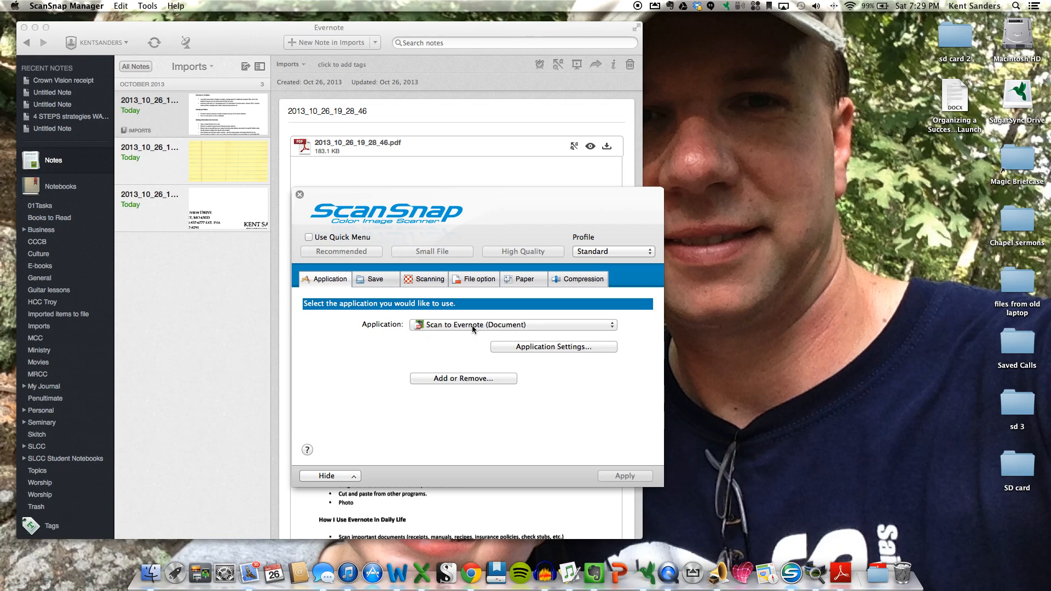
click(513, 325)
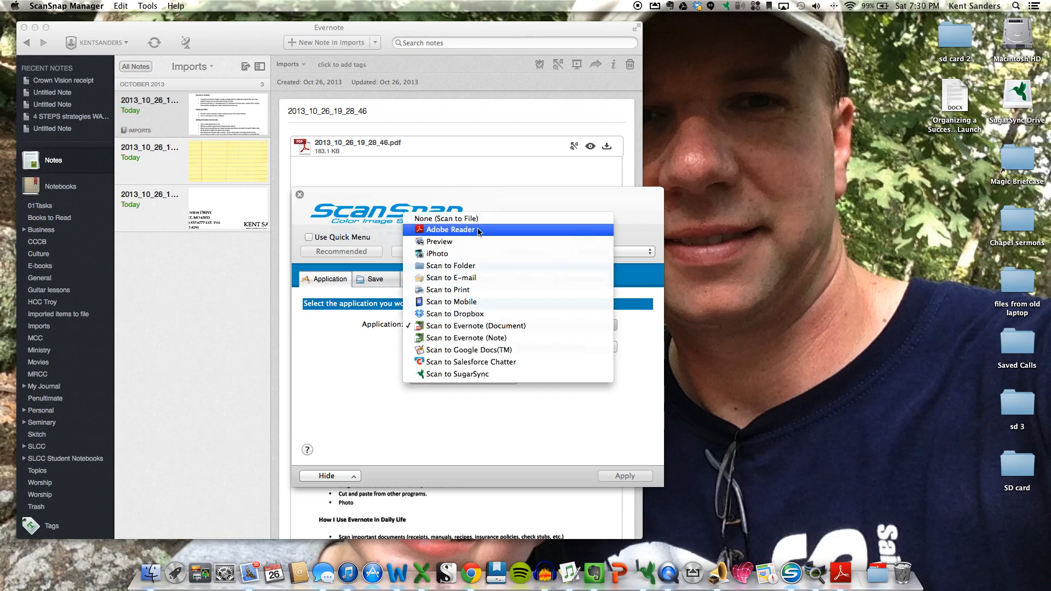
click(475, 326)
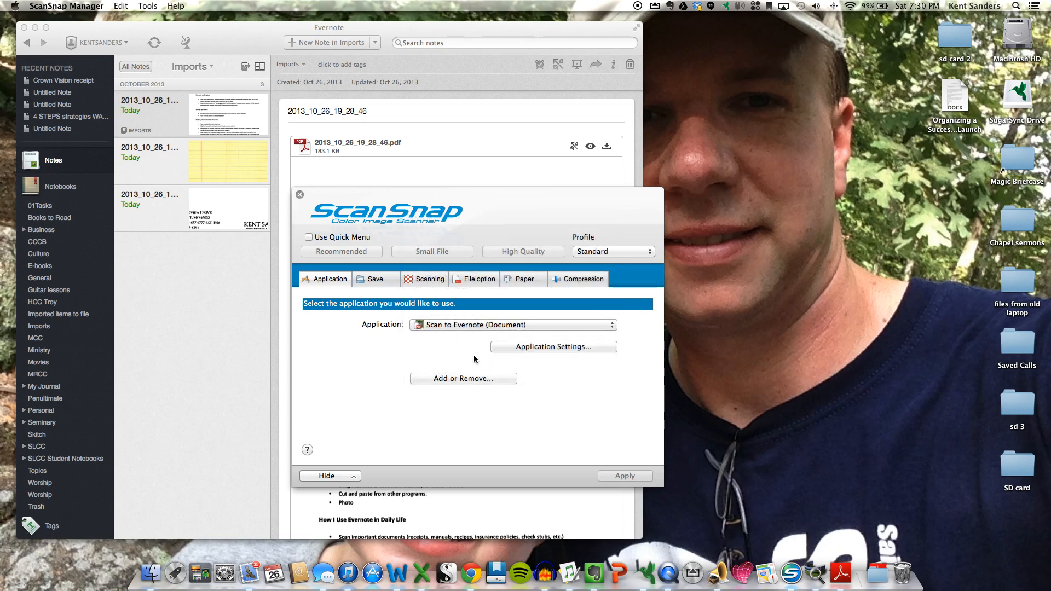
click(512, 324)
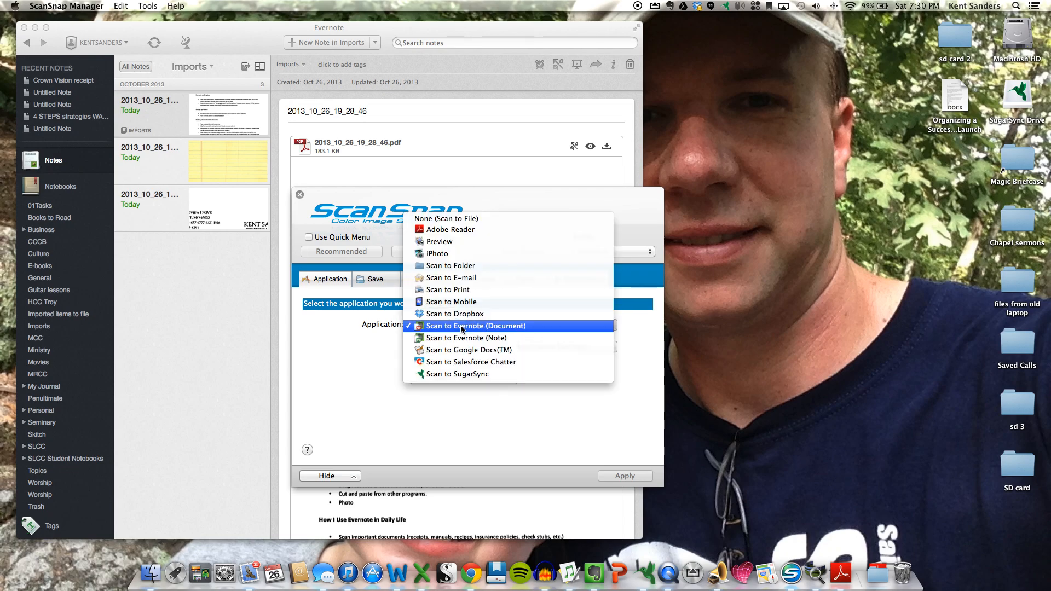
mouse_move(468, 349)
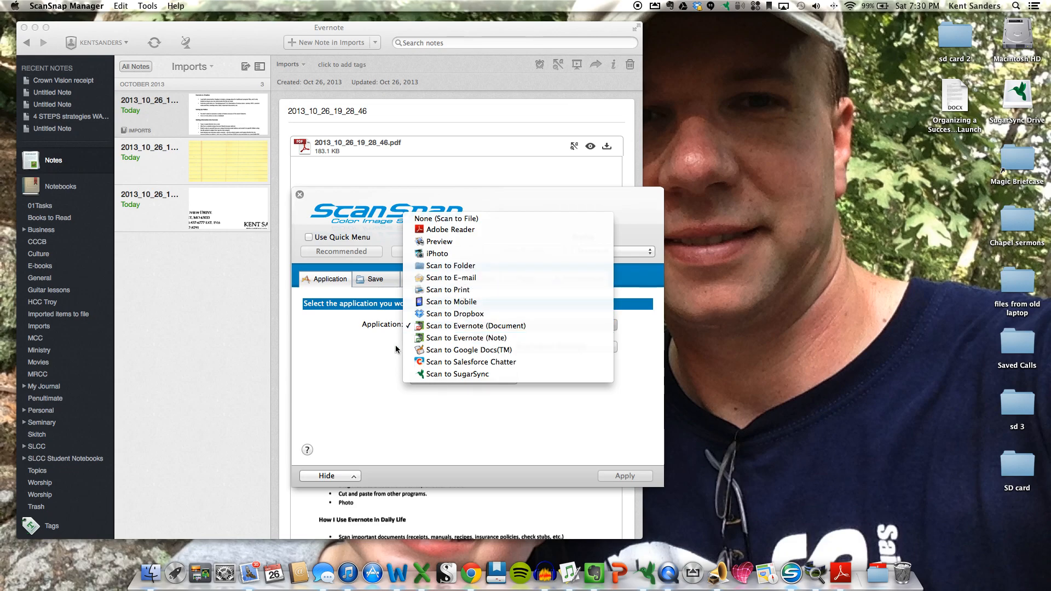
click(474, 325)
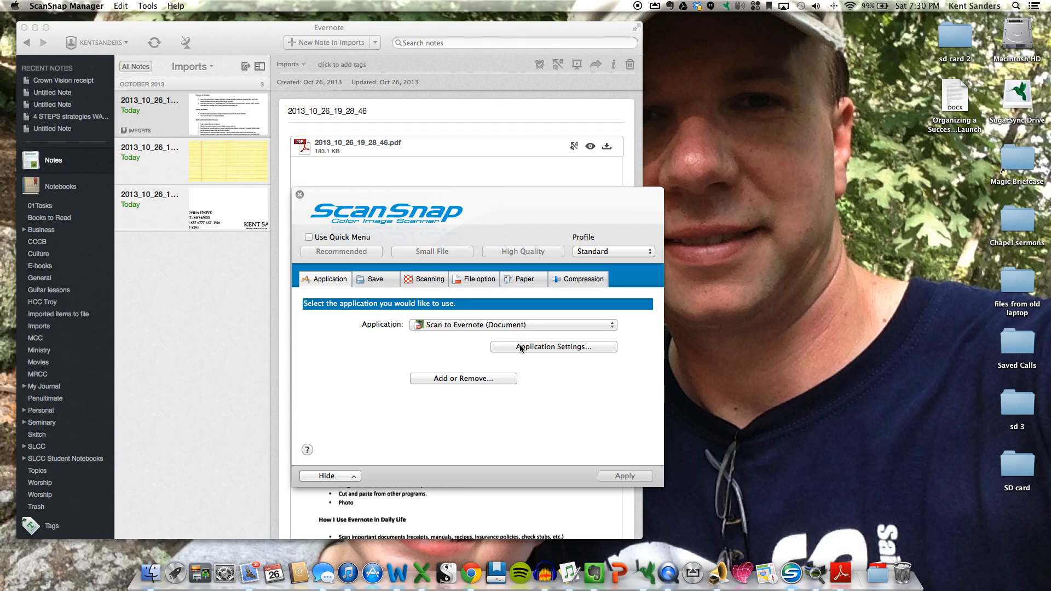
click(553, 347)
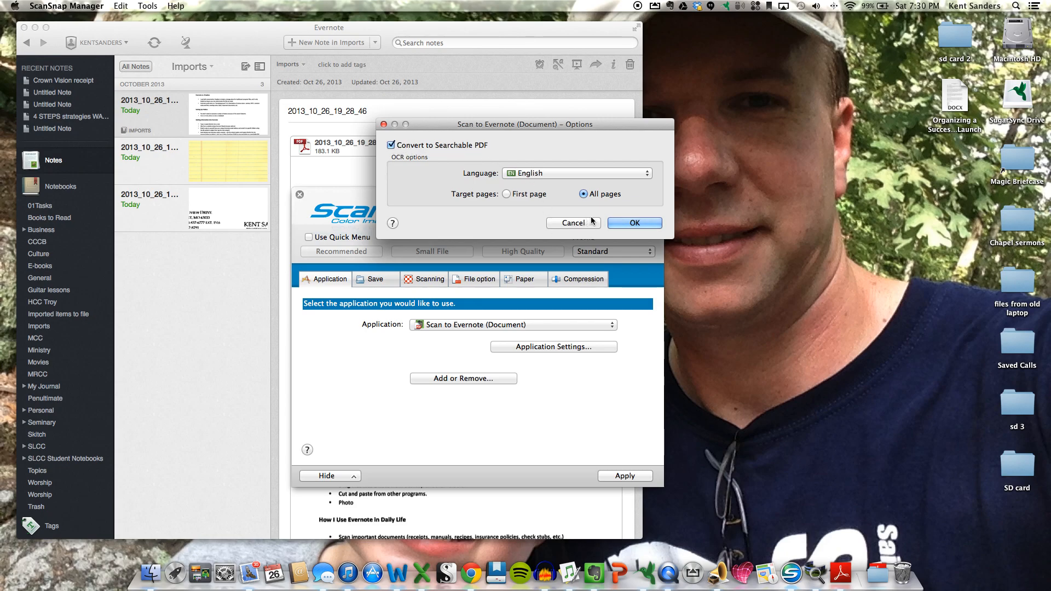
click(634, 223)
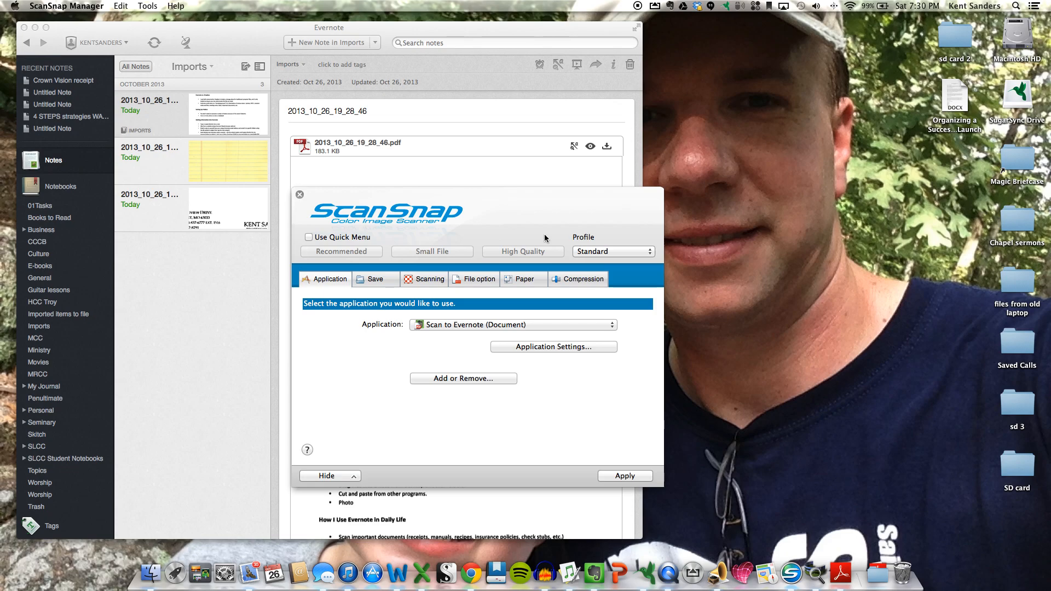
click(376, 279)
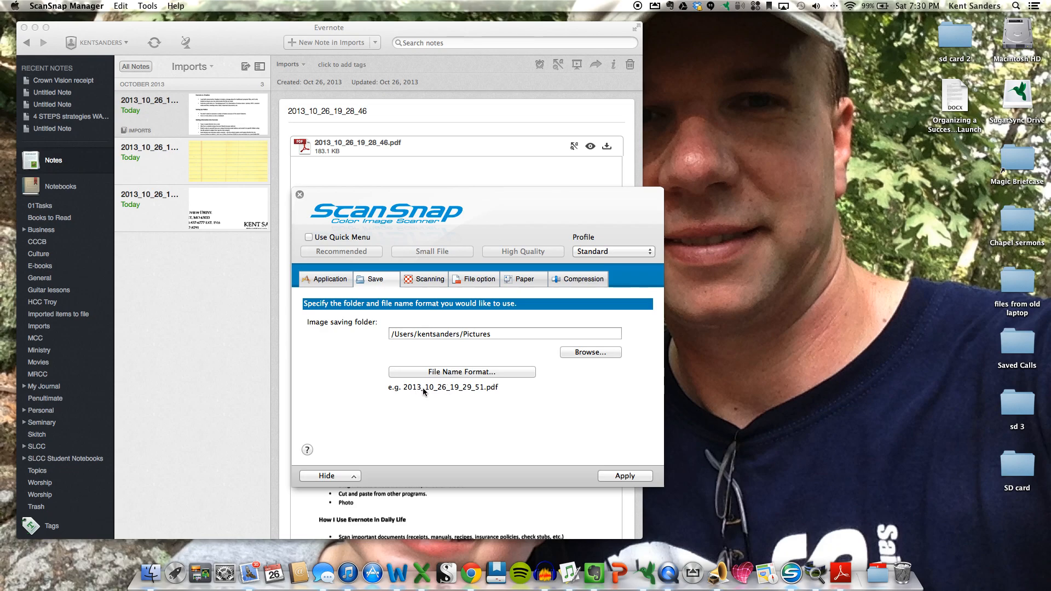
mouse_move(460, 392)
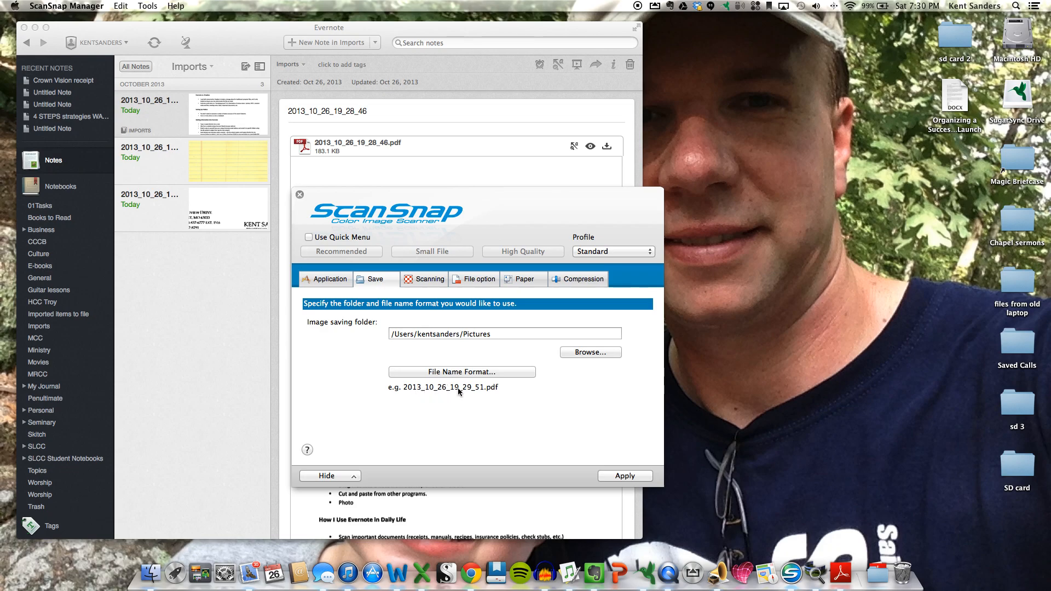
mouse_move(448, 329)
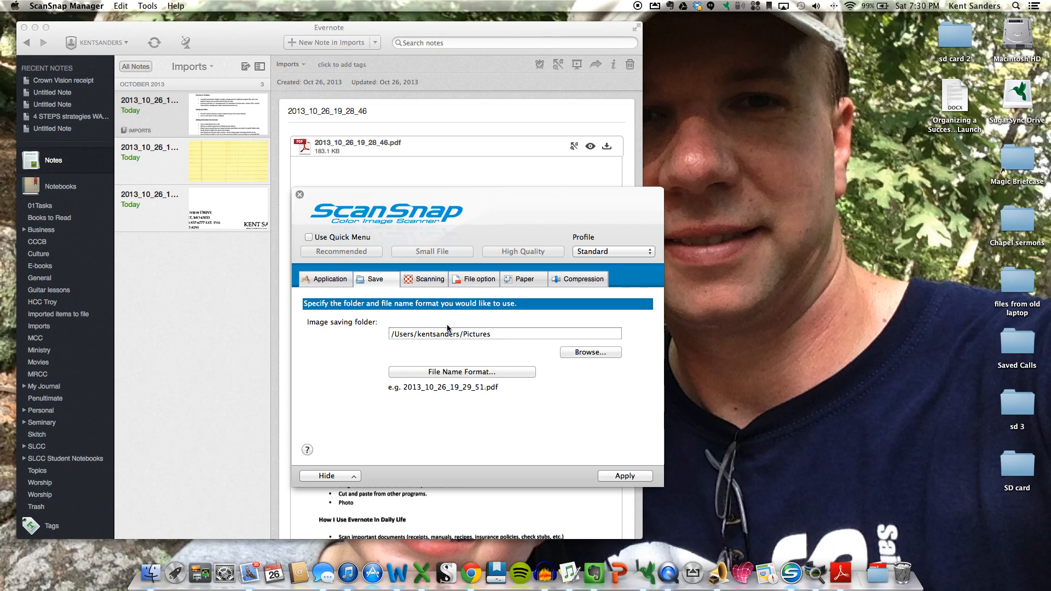
Step: Review the image quality and file option settings, keeping PDF as the file format
click(430, 279)
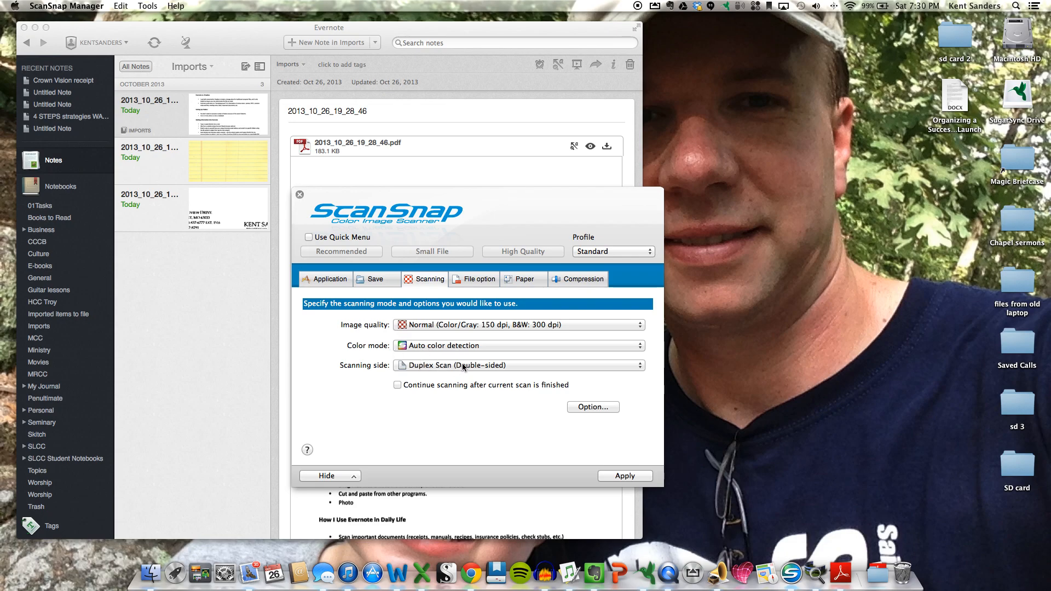
click(478, 278)
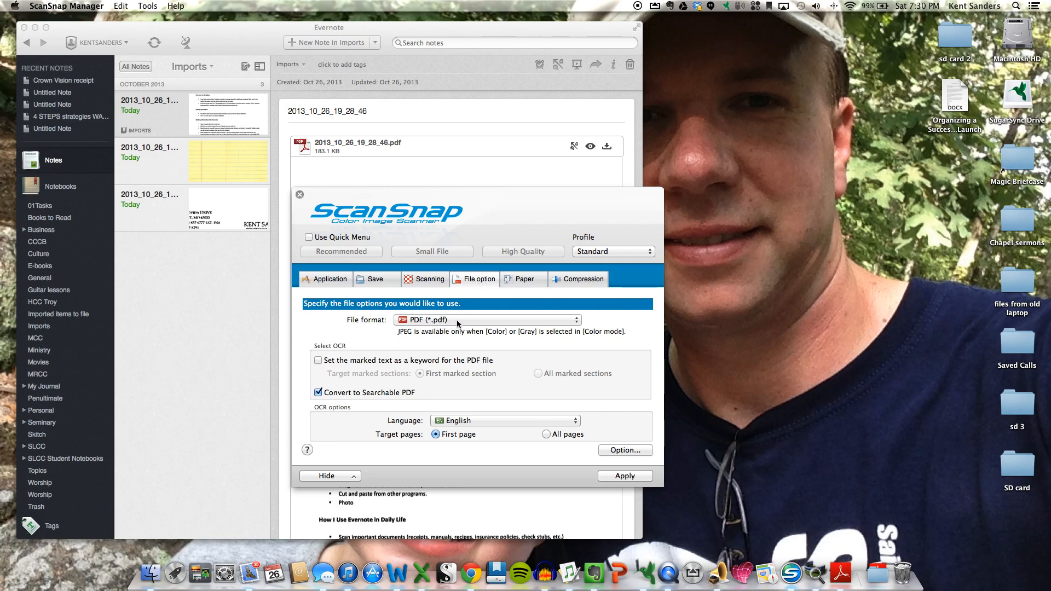
click(486, 320)
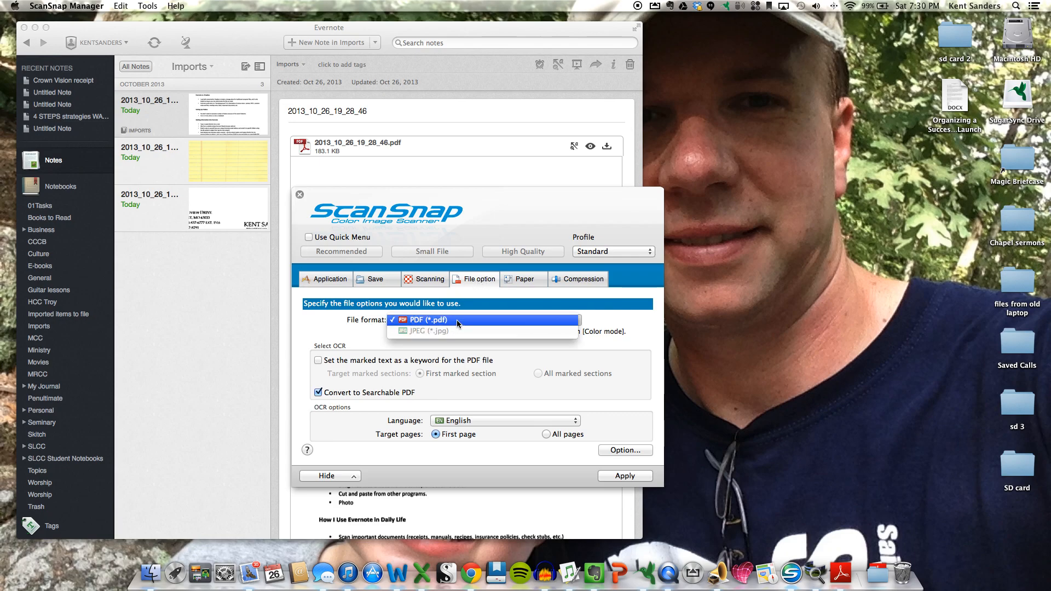
click(456, 320)
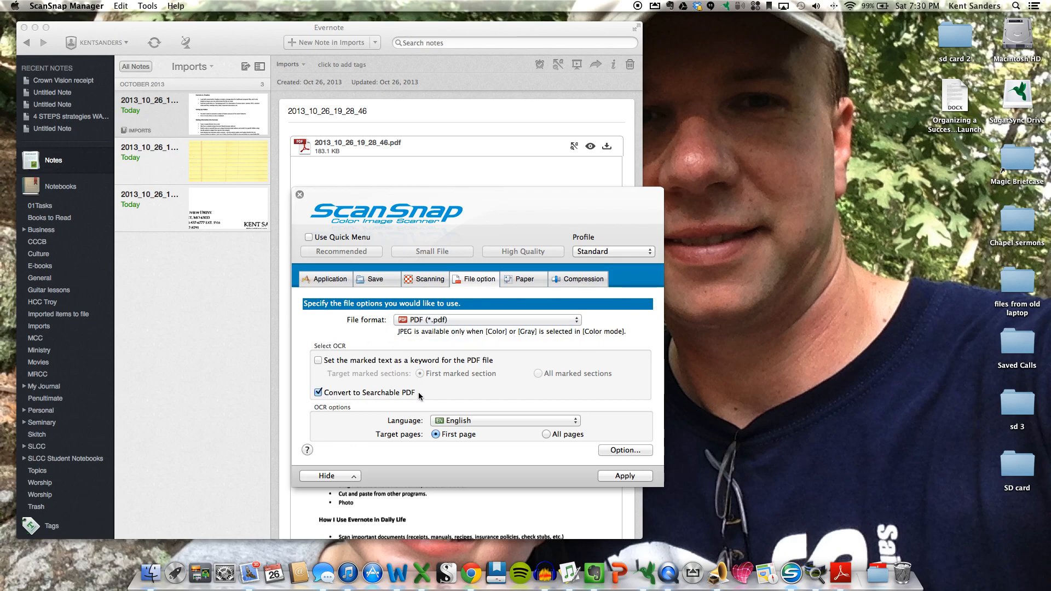
Step: Review paper size and compression settings, then apply and close the settings window
click(525, 279)
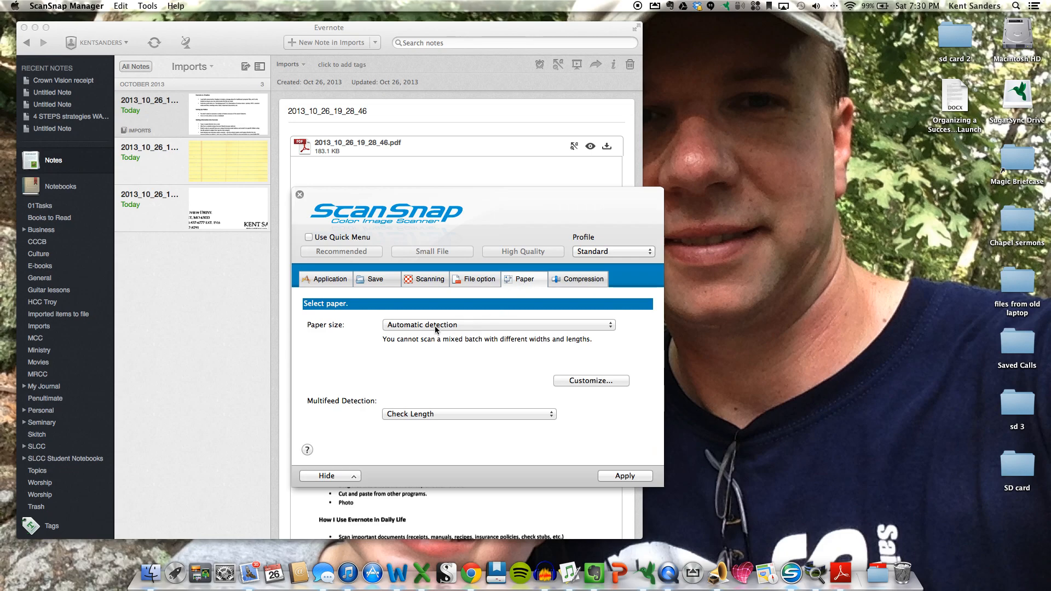
mouse_move(445, 331)
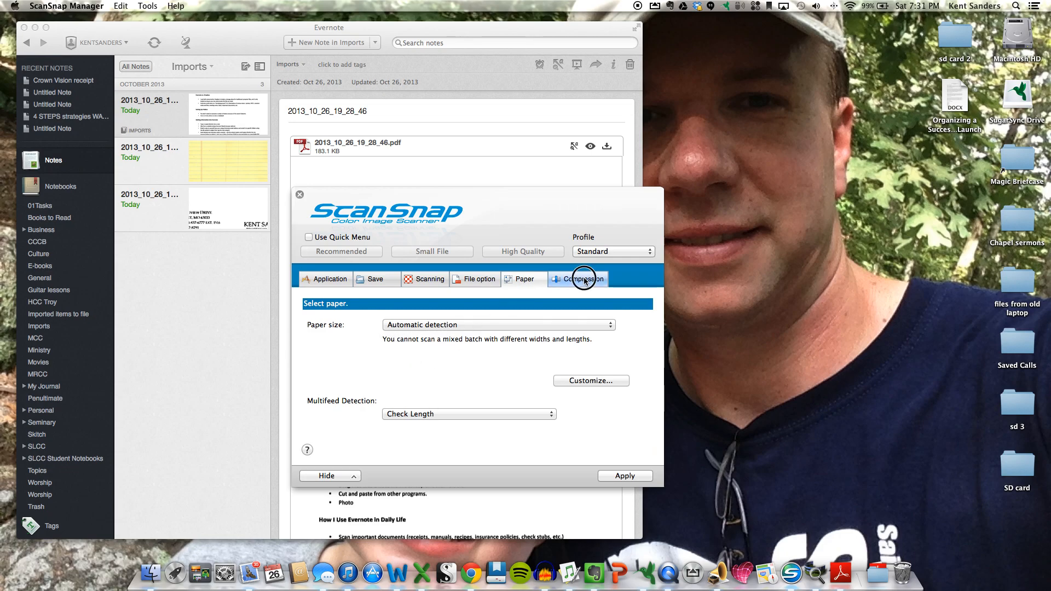
click(579, 279)
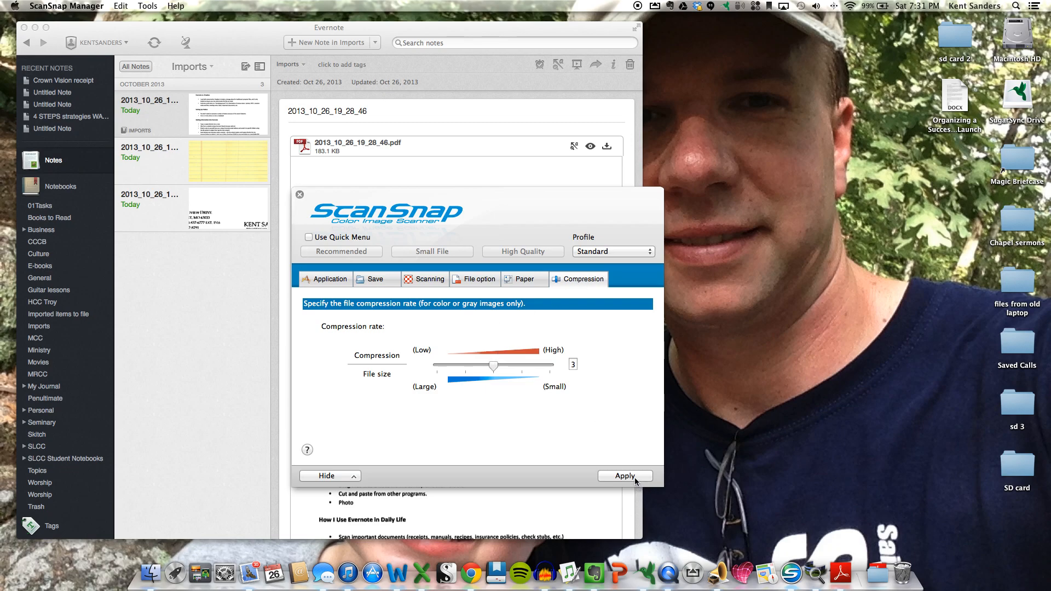
click(625, 476)
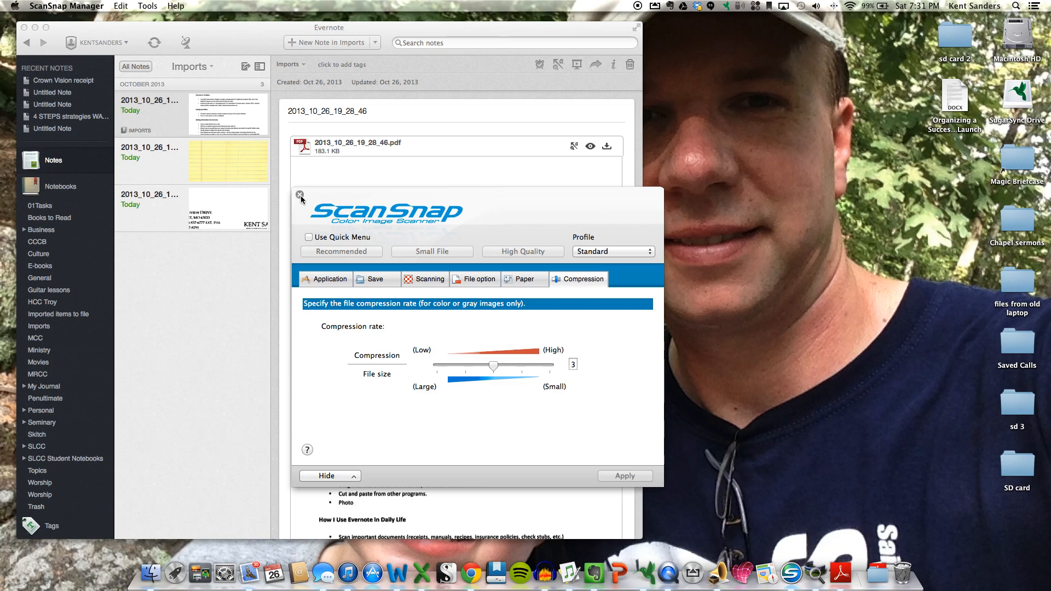
click(301, 197)
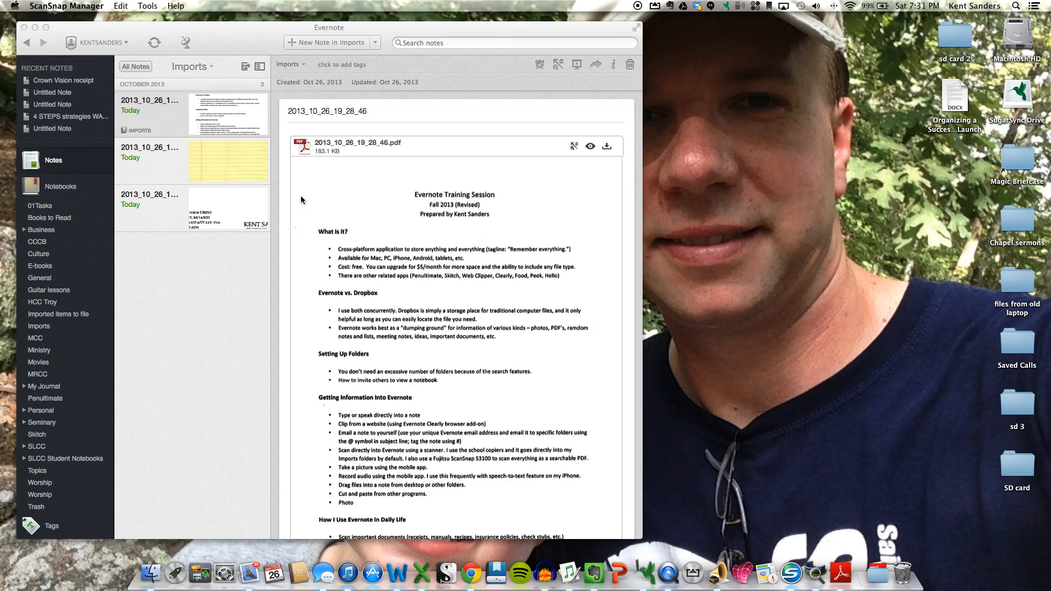